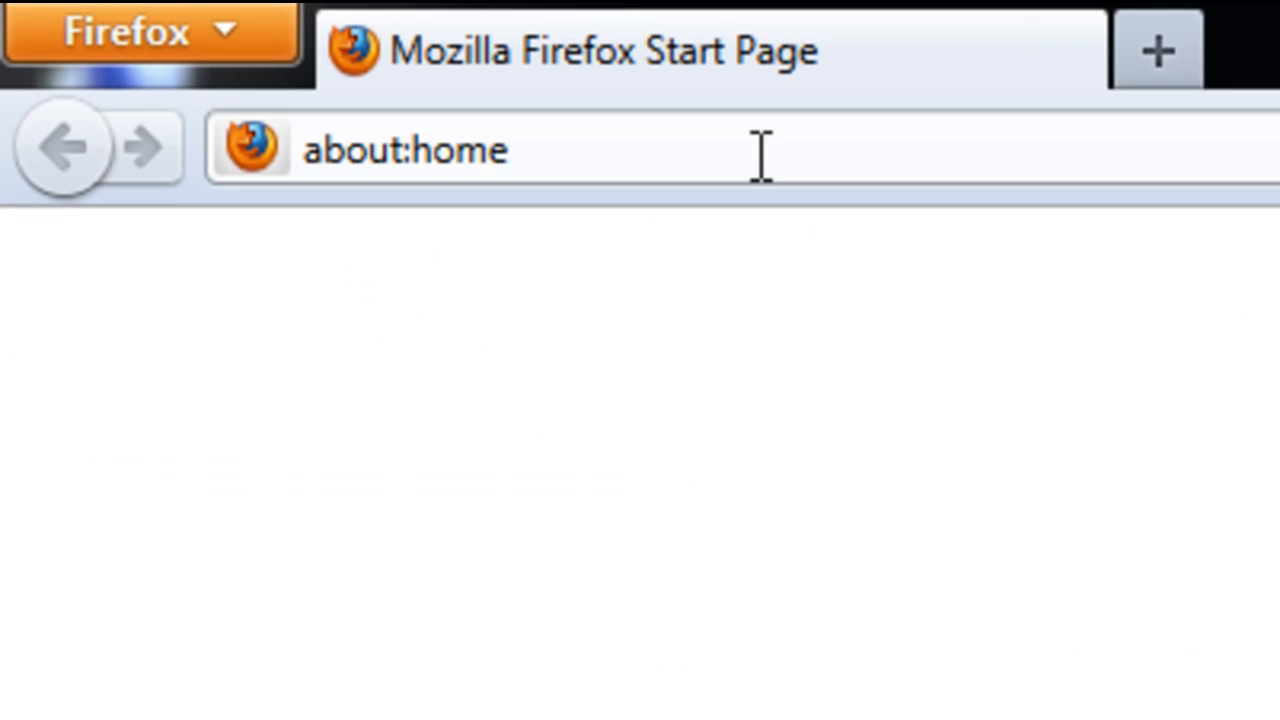
Enter apple.com/ in the Firefox address bar
type("a")
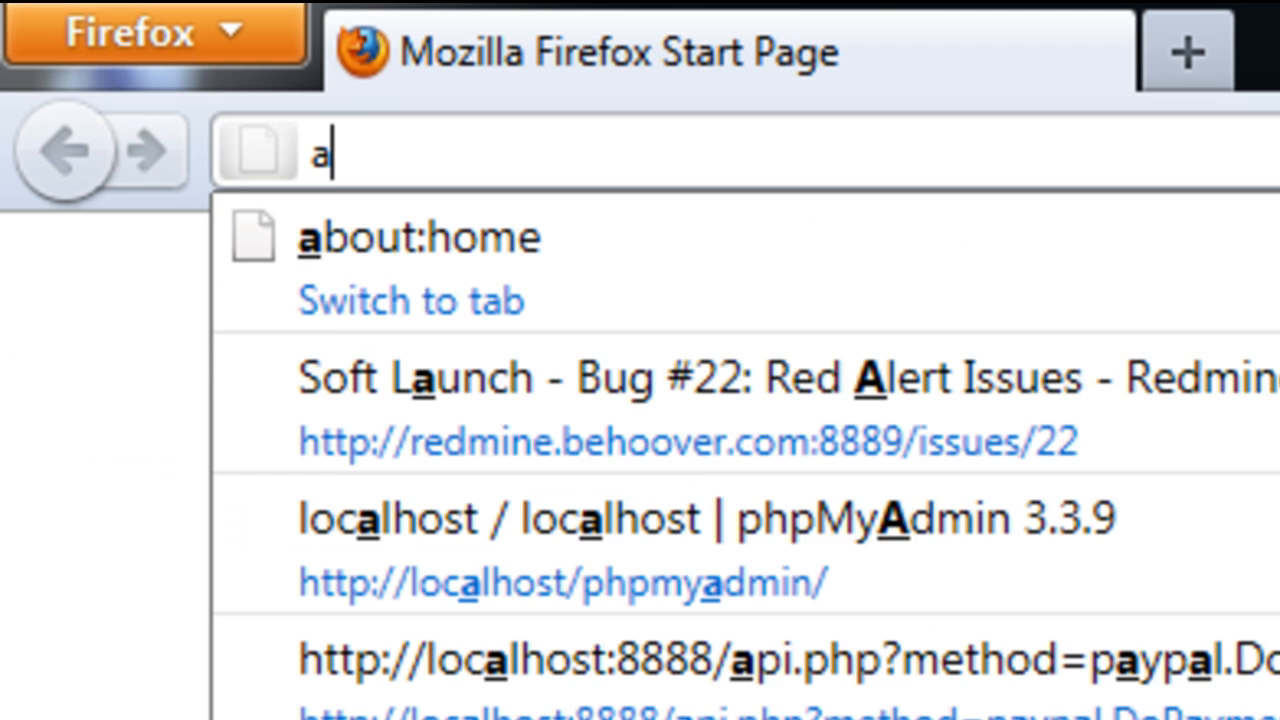
type("pple.com/itunes/")
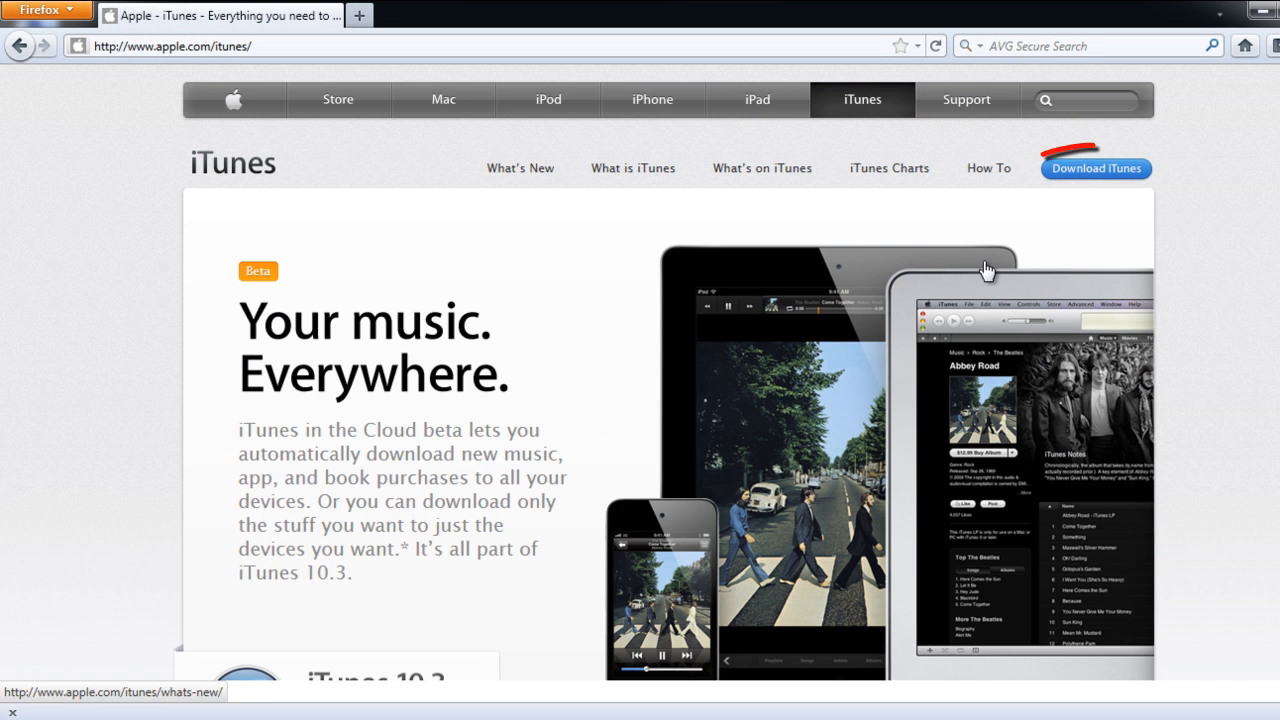
Request the iTunes download page with the Download iTunes button
left_click(1095, 168)
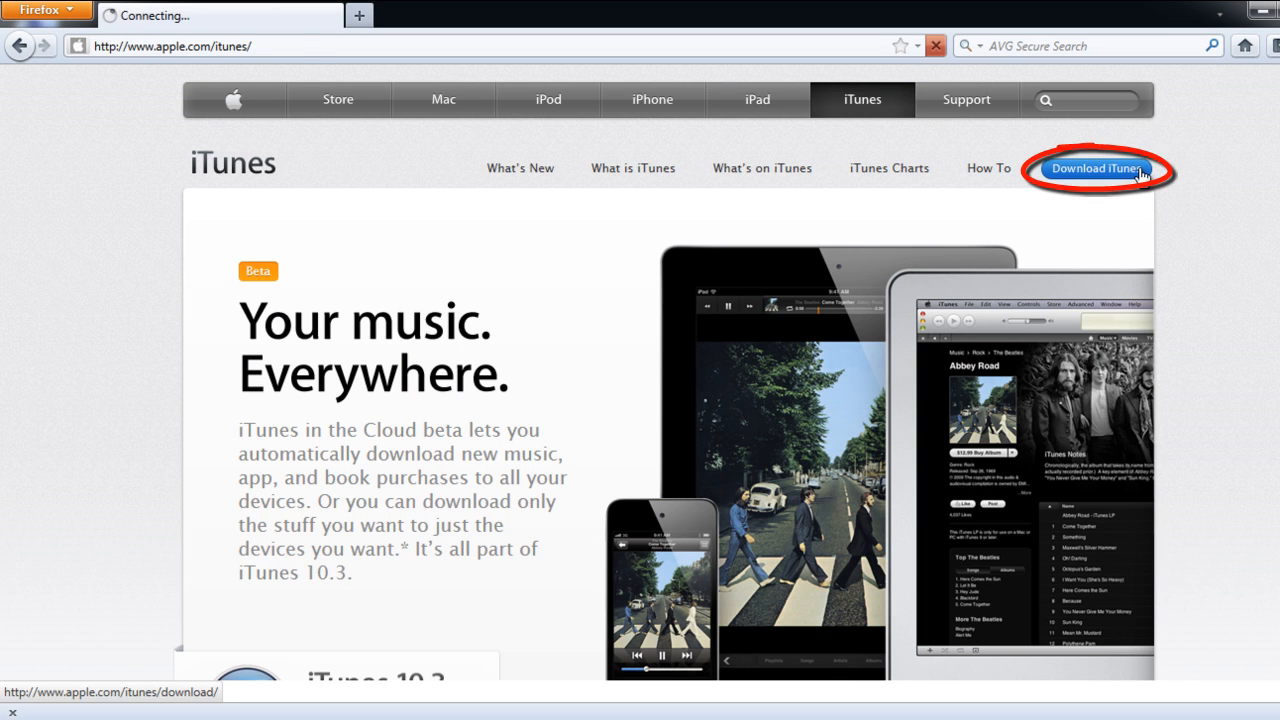
left_click(1097, 168)
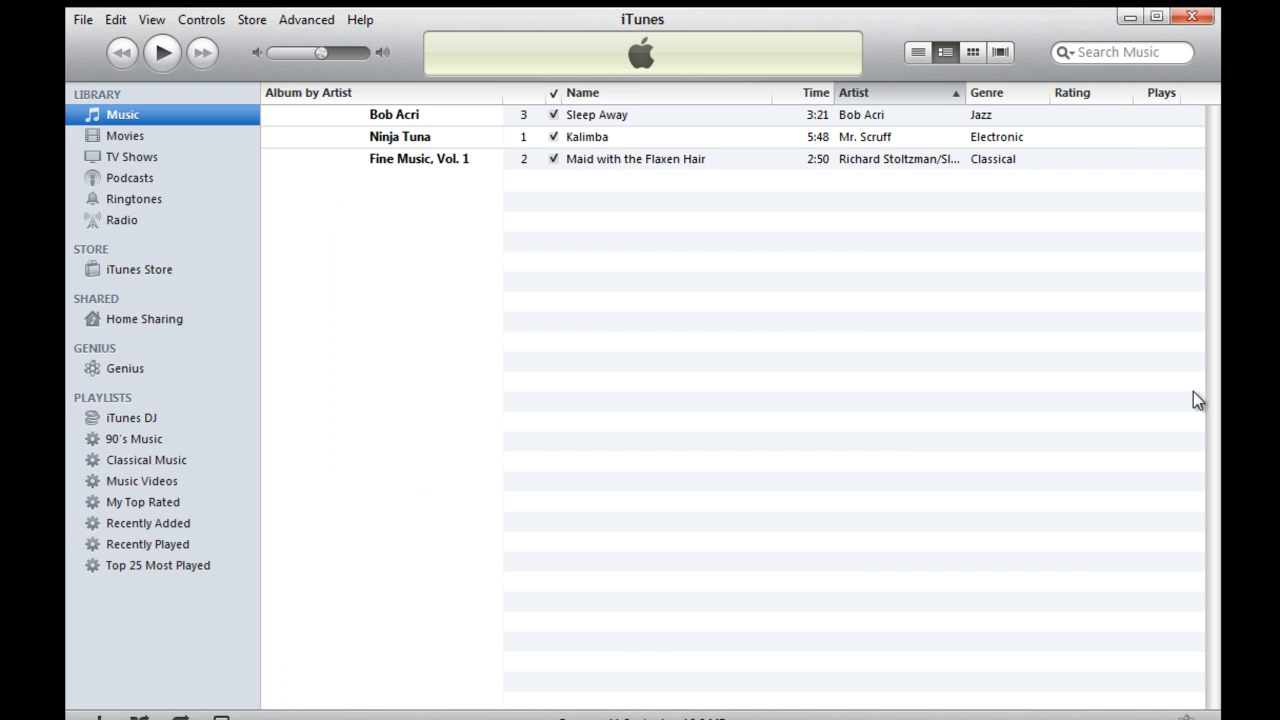
mouse_move(1153, 404)
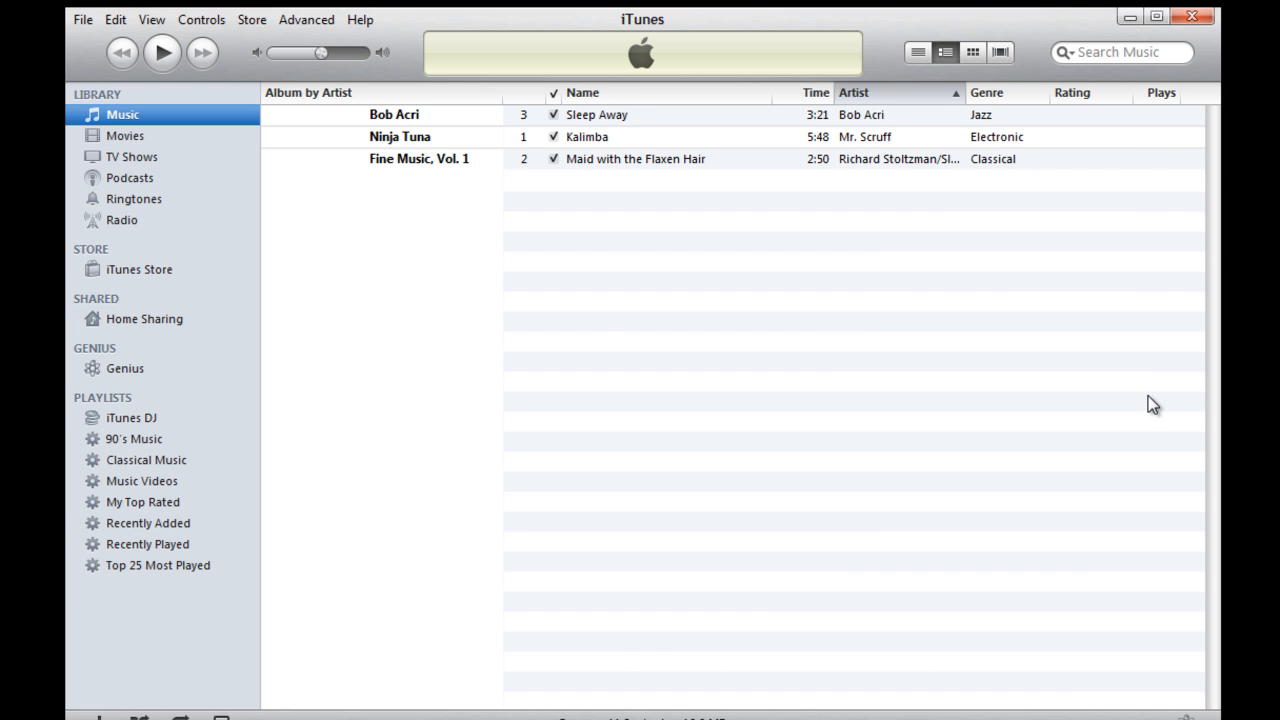
mouse_move(611, 154)
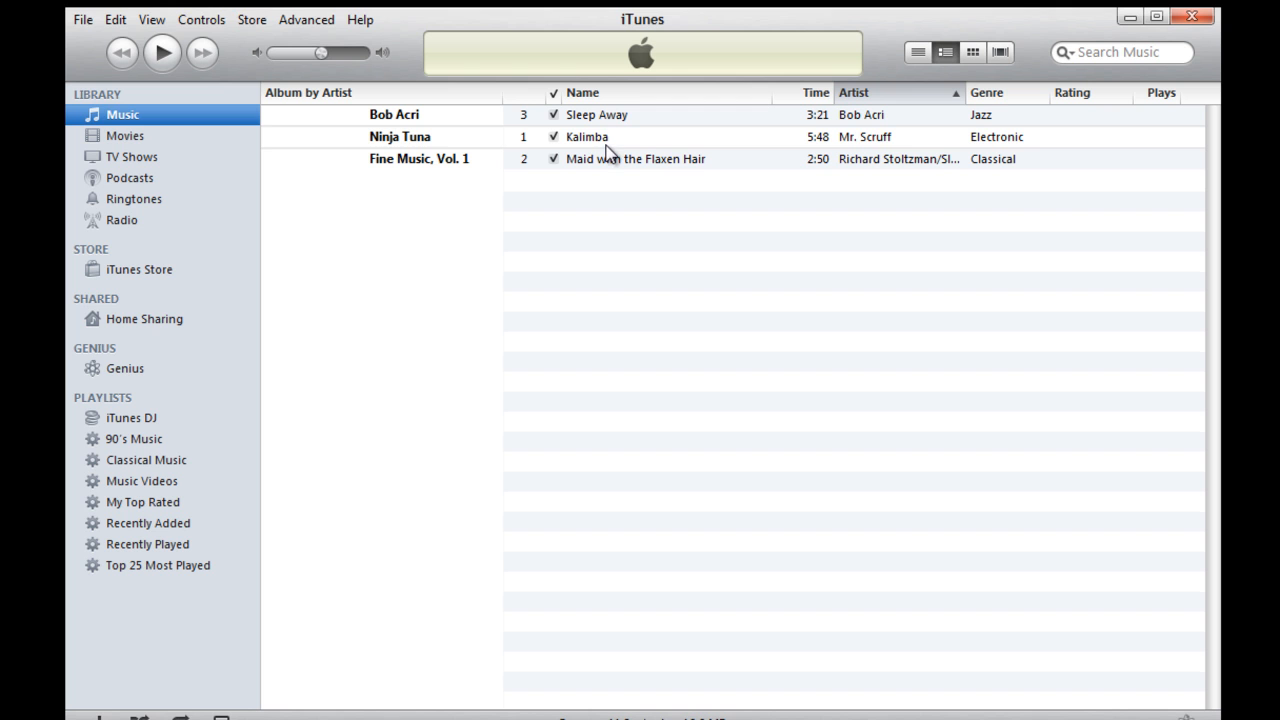
mouse_move(600, 148)
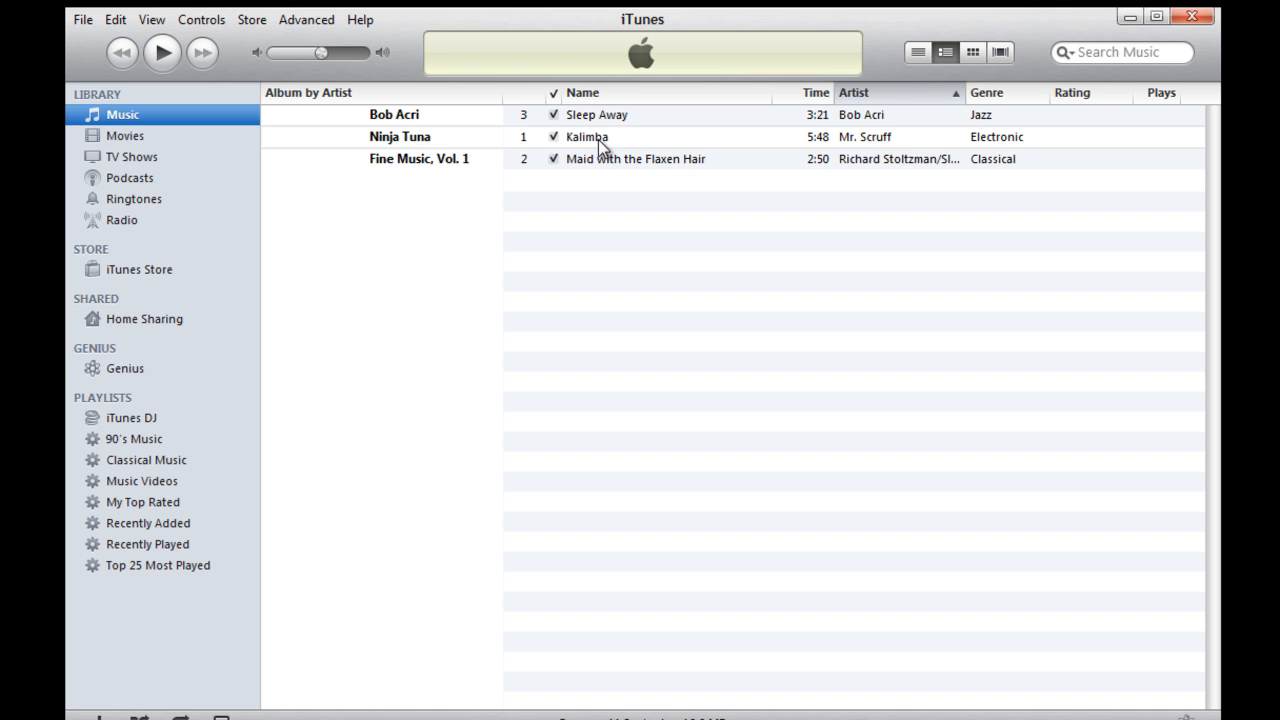
Open Get Info for the Kalimba track by Mr. Scruff
left_click(600, 136)
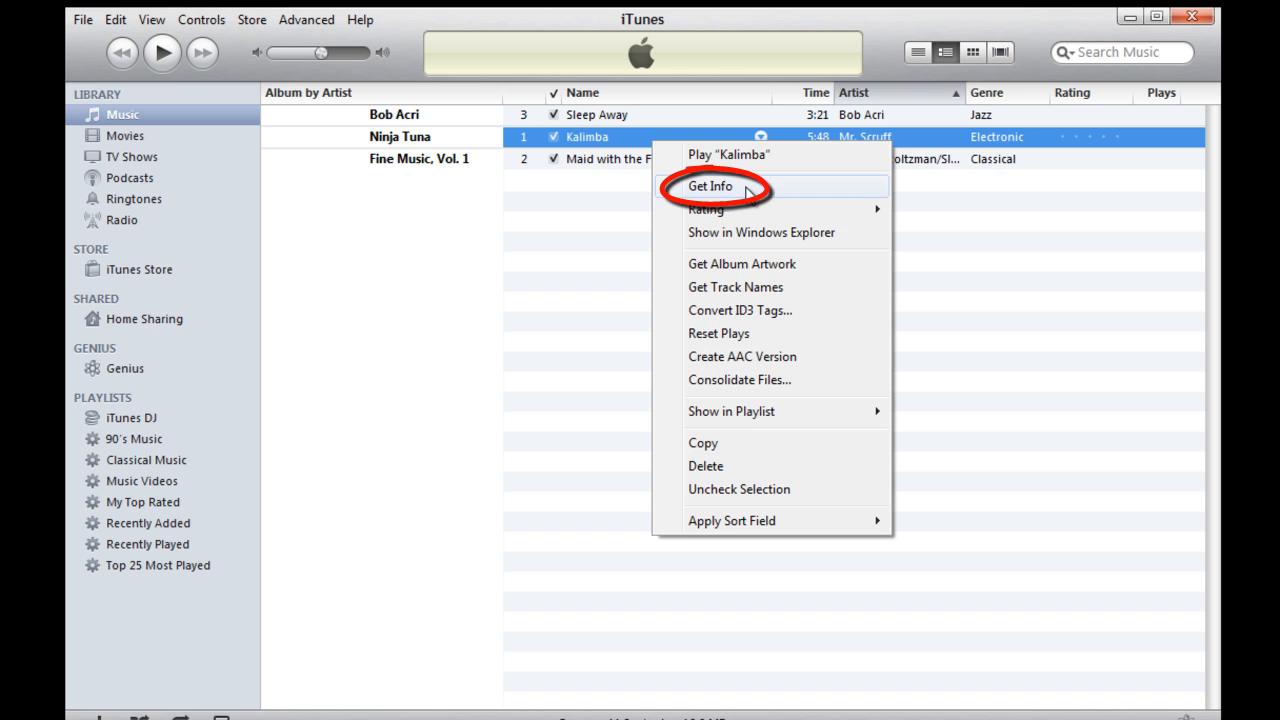
left_click(710, 186)
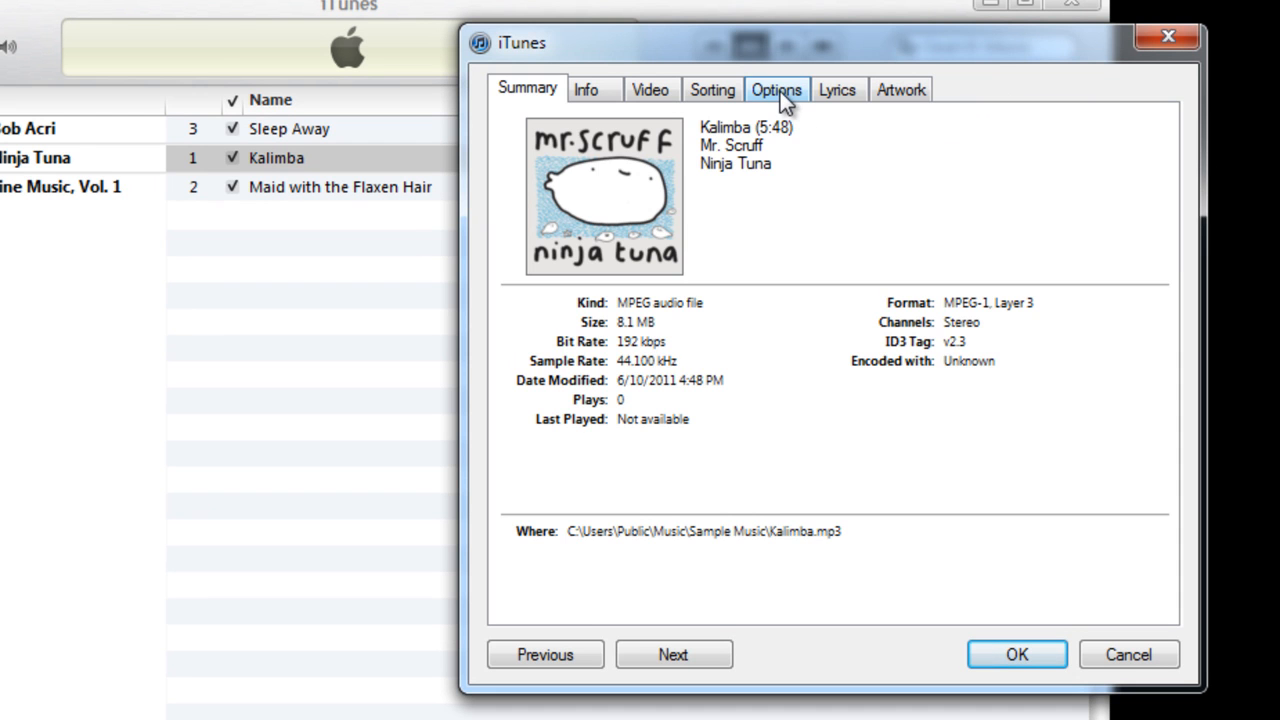
Enable a custom play range on Kalimba with stop time 0:30 and save
left_click(776, 89)
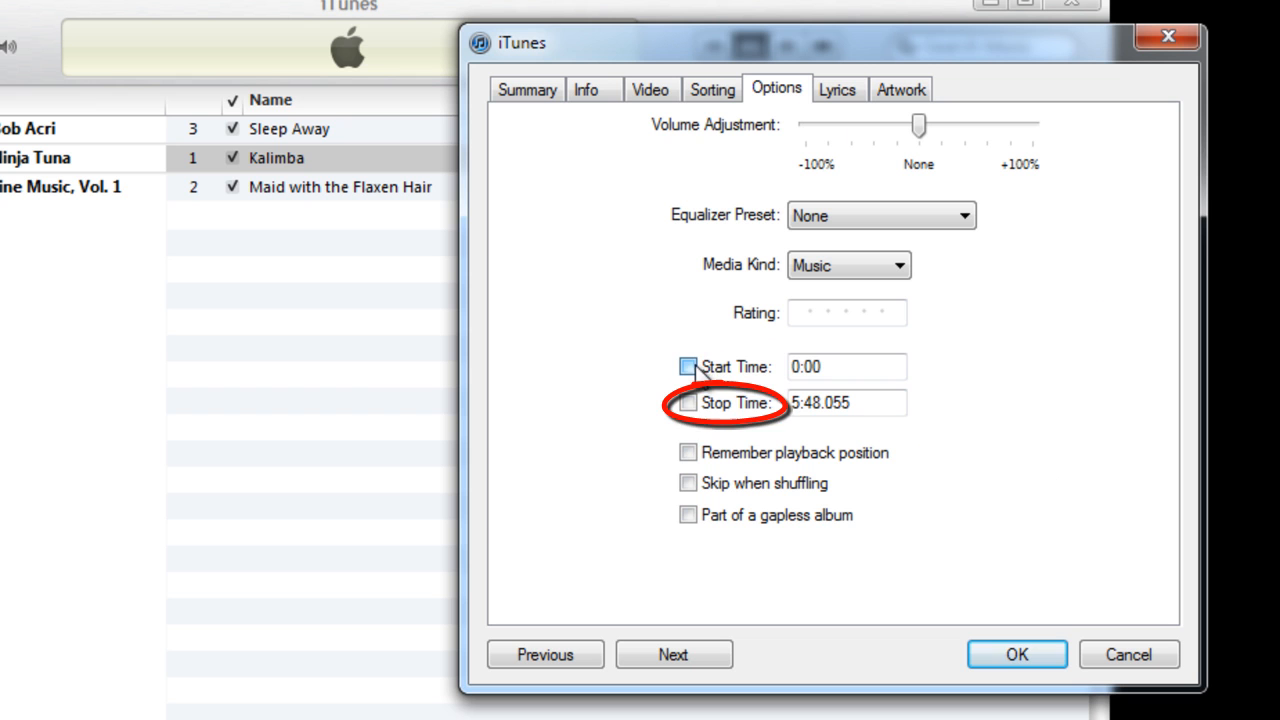
left_click(687, 366)
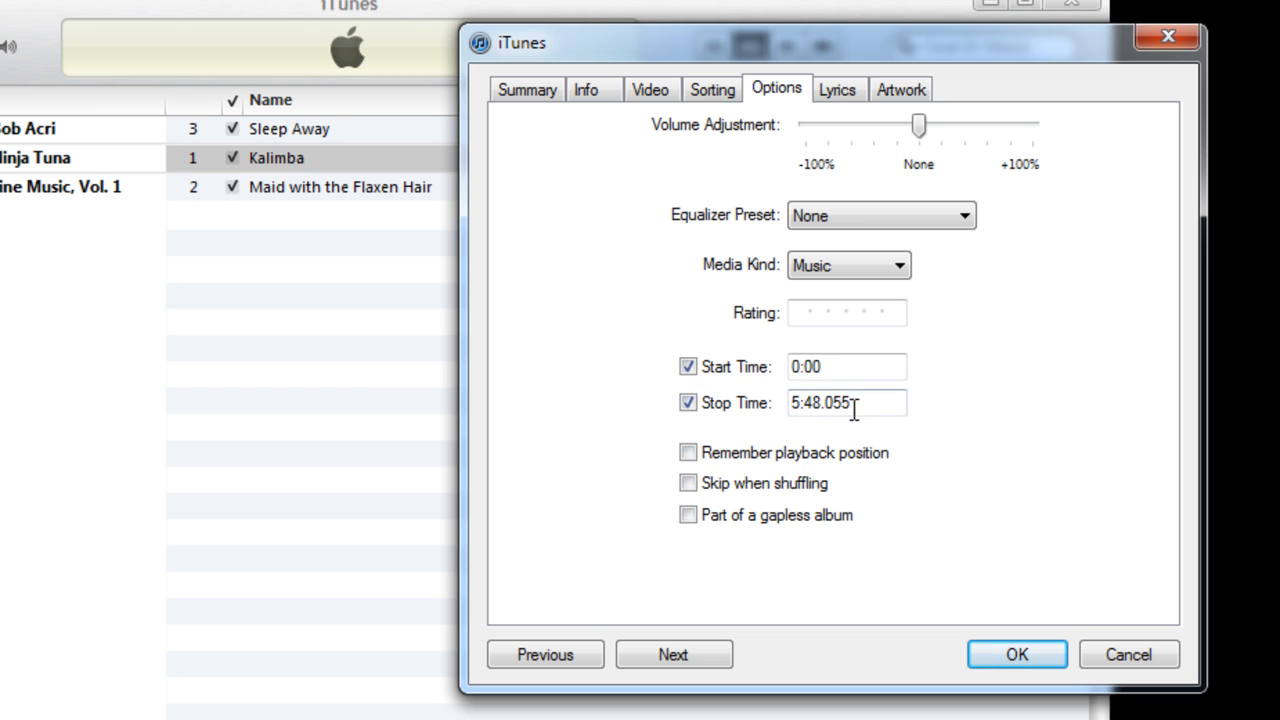
triple_click(847, 402)
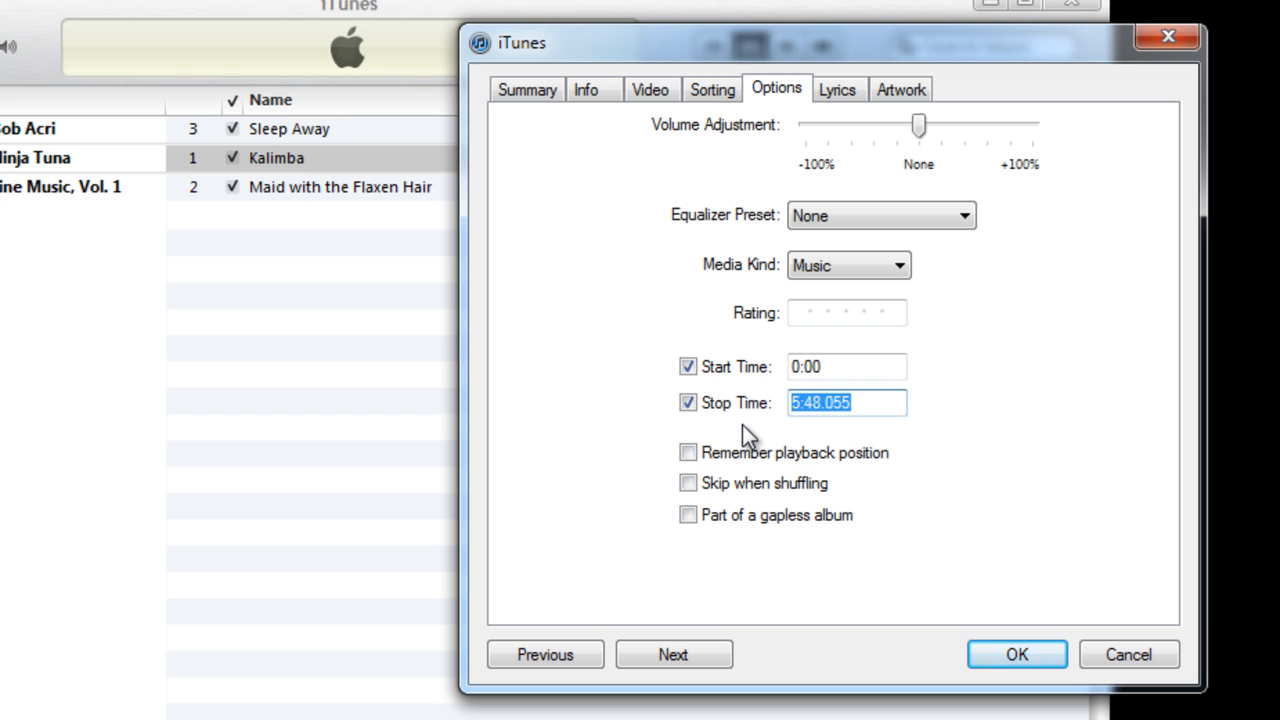
type("0:30")
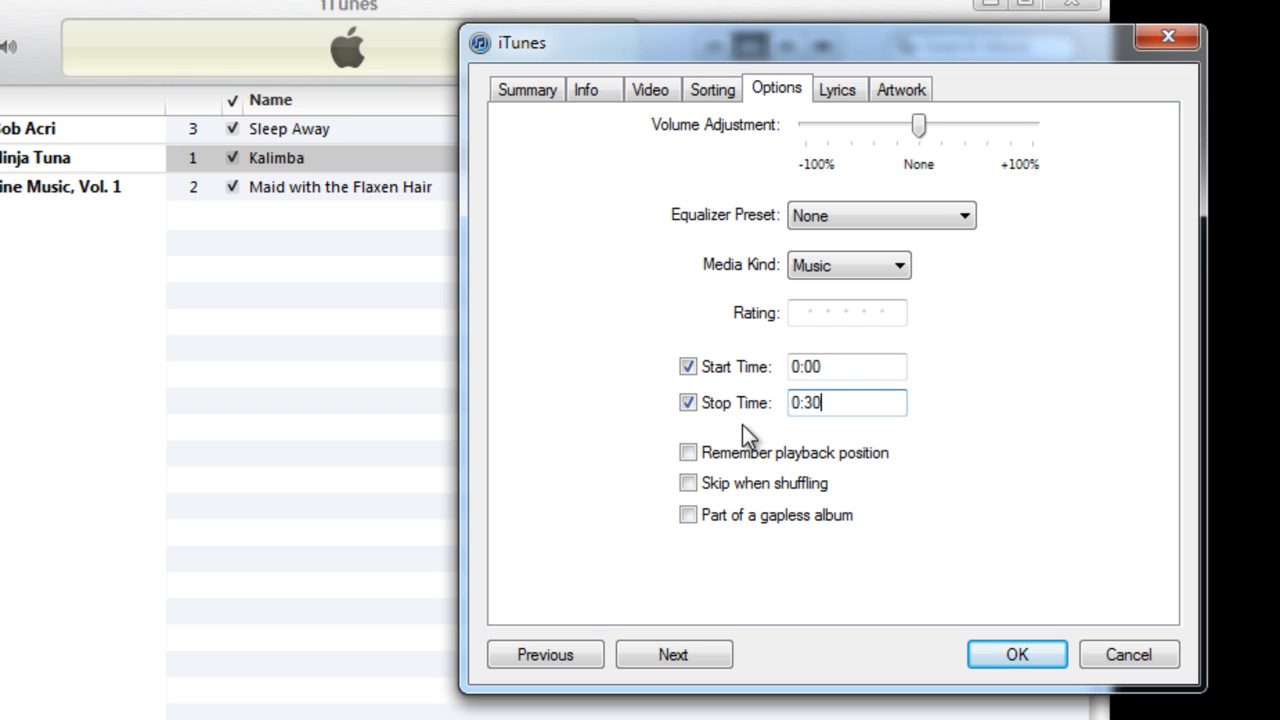
mouse_move(1017, 654)
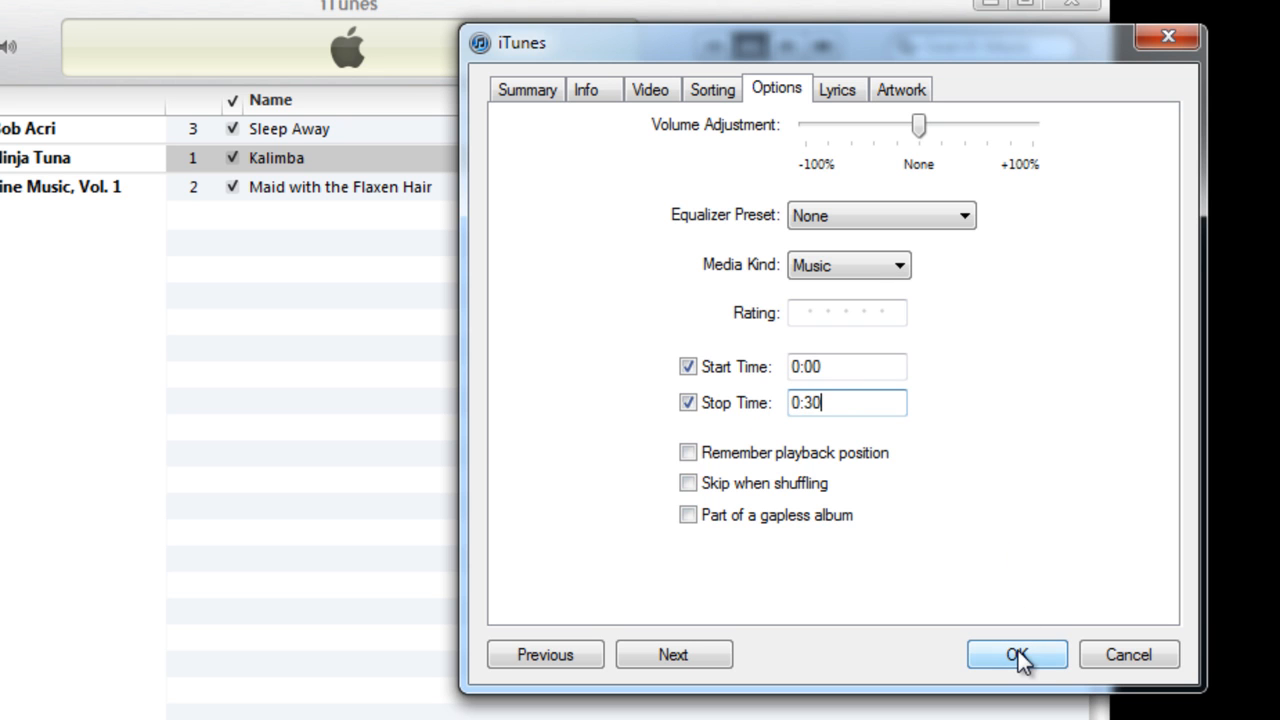
left_click(1016, 654)
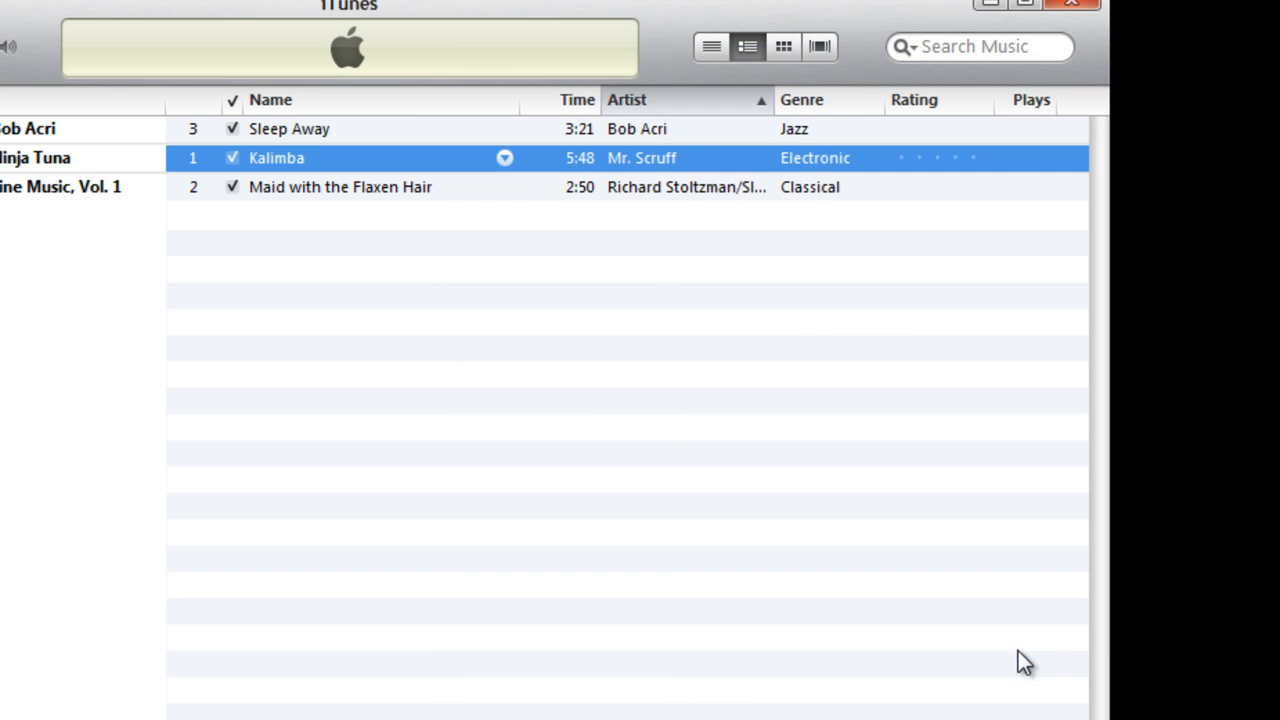
mouse_move(370, 162)
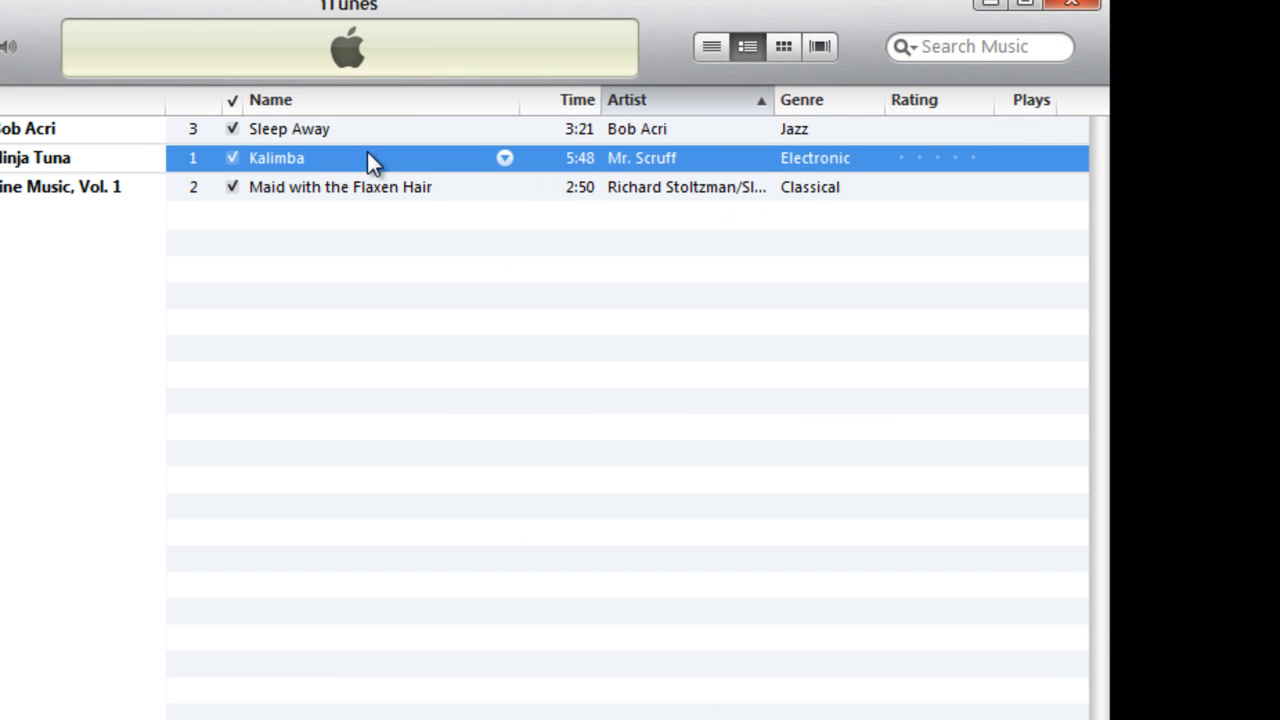
Create a 0:30 AAC version of Kalimba and select the new copy
left_click(135, 26)
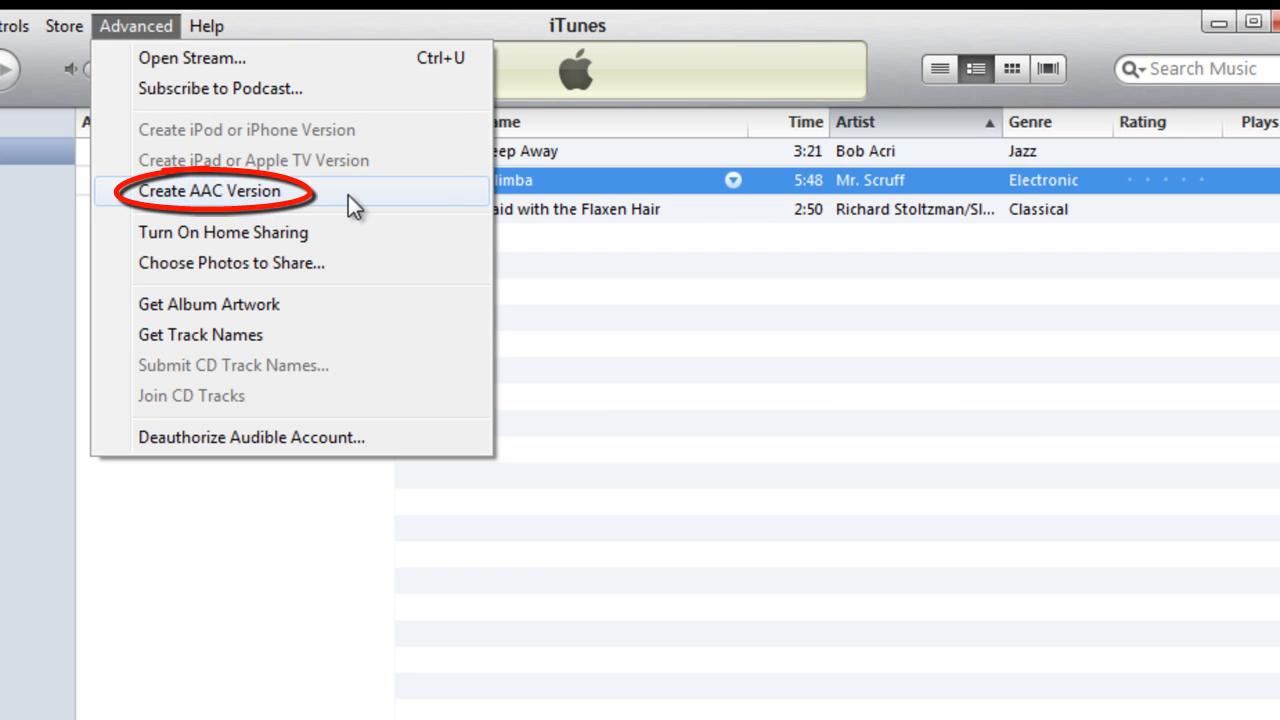
left_click(209, 191)
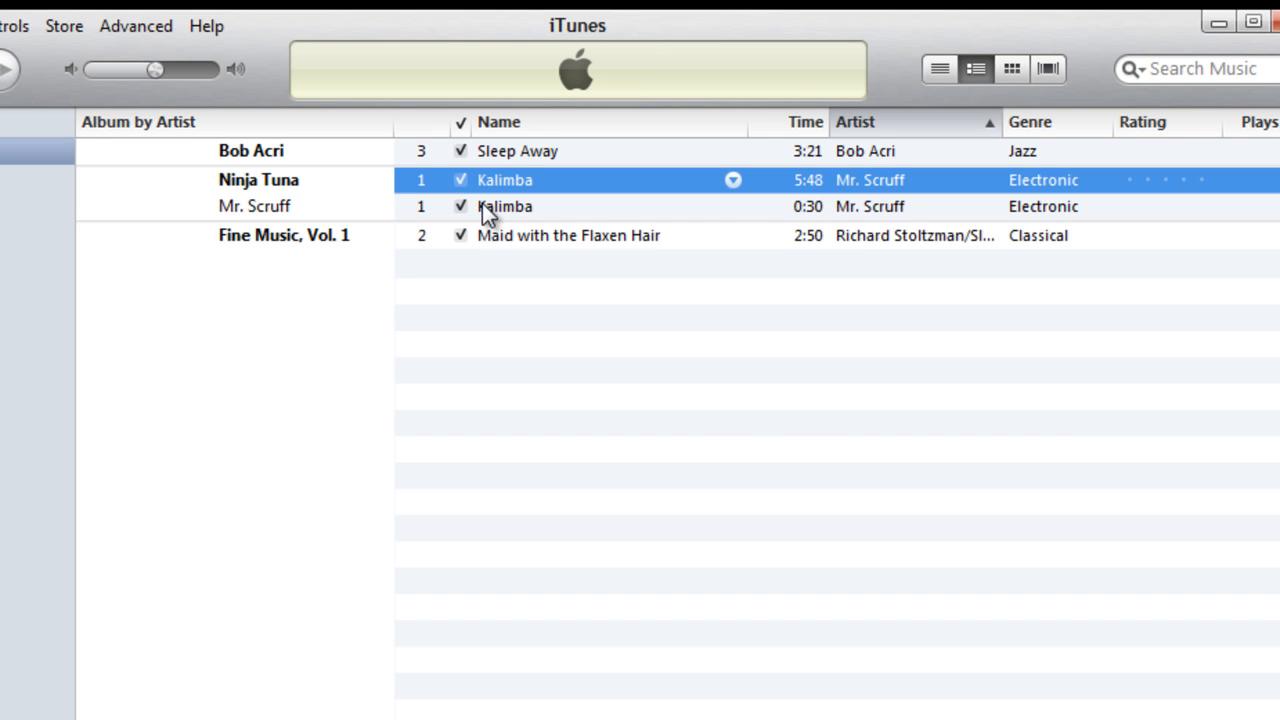
left_click(505, 206)
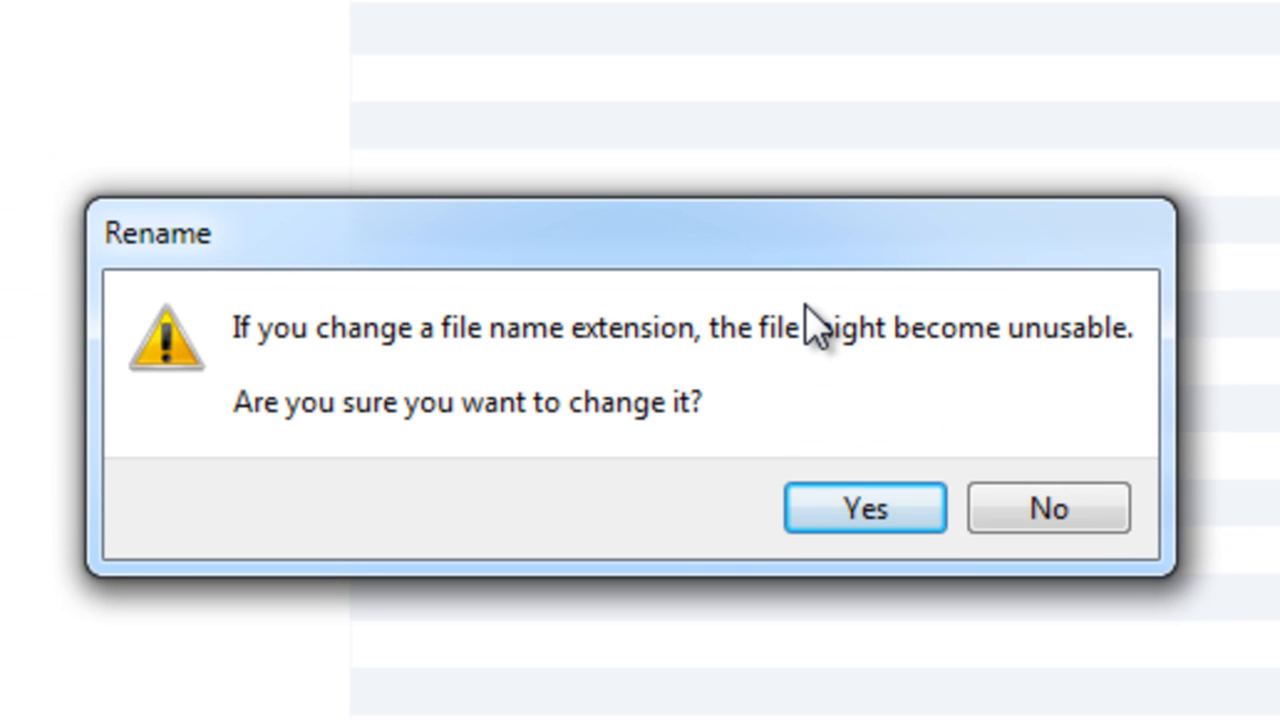
mouse_move(1270, 335)
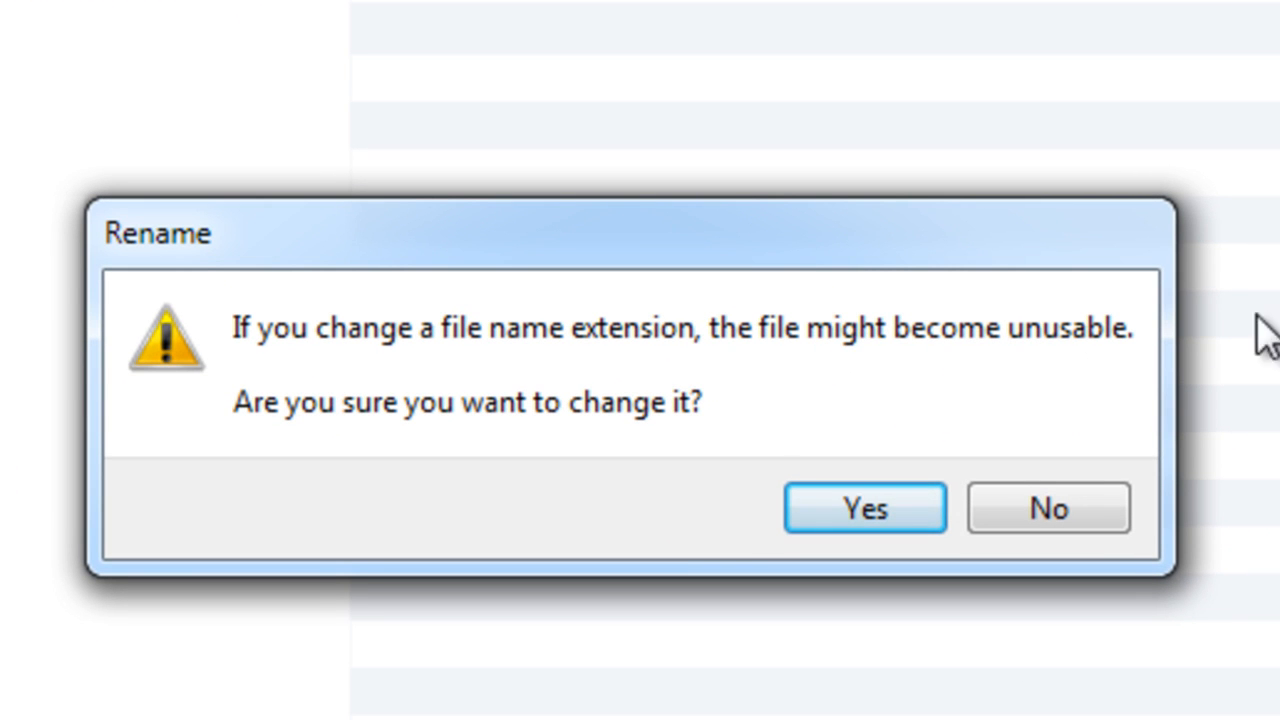
Accept the warning to change the Kalimba file extension from .m4a to .m4r
left_click(865, 508)
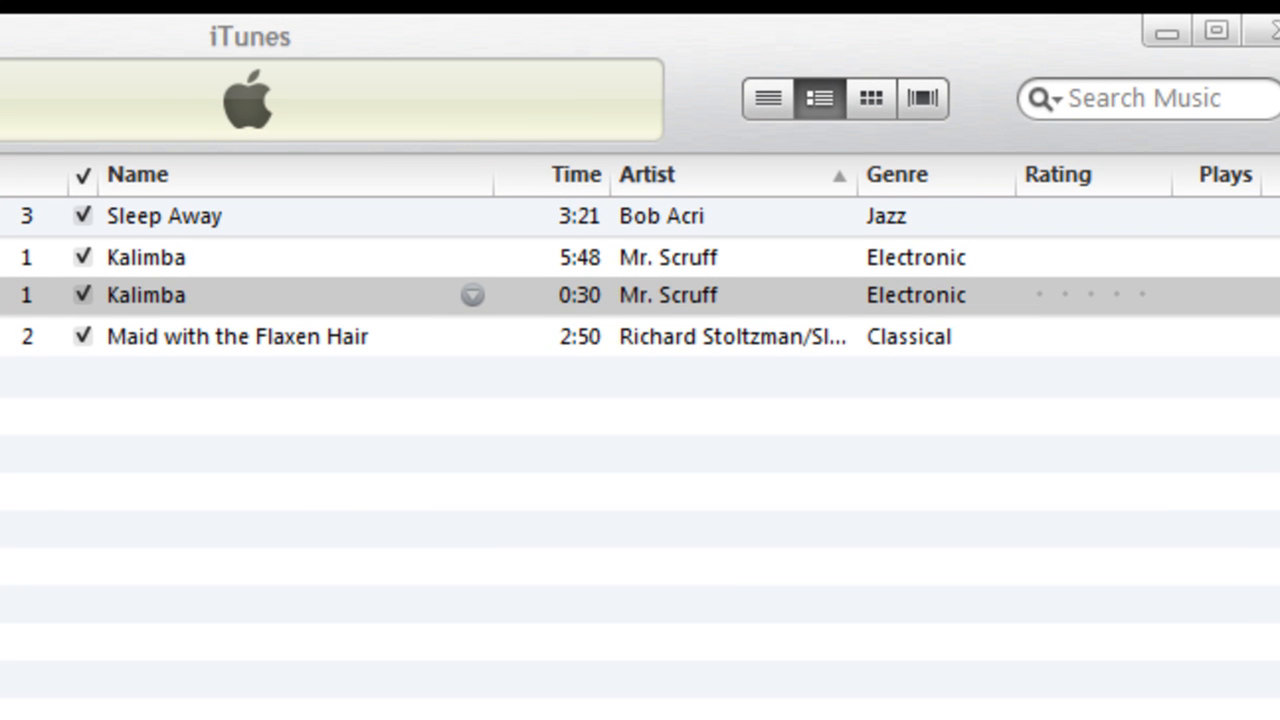
mouse_move(545, 370)
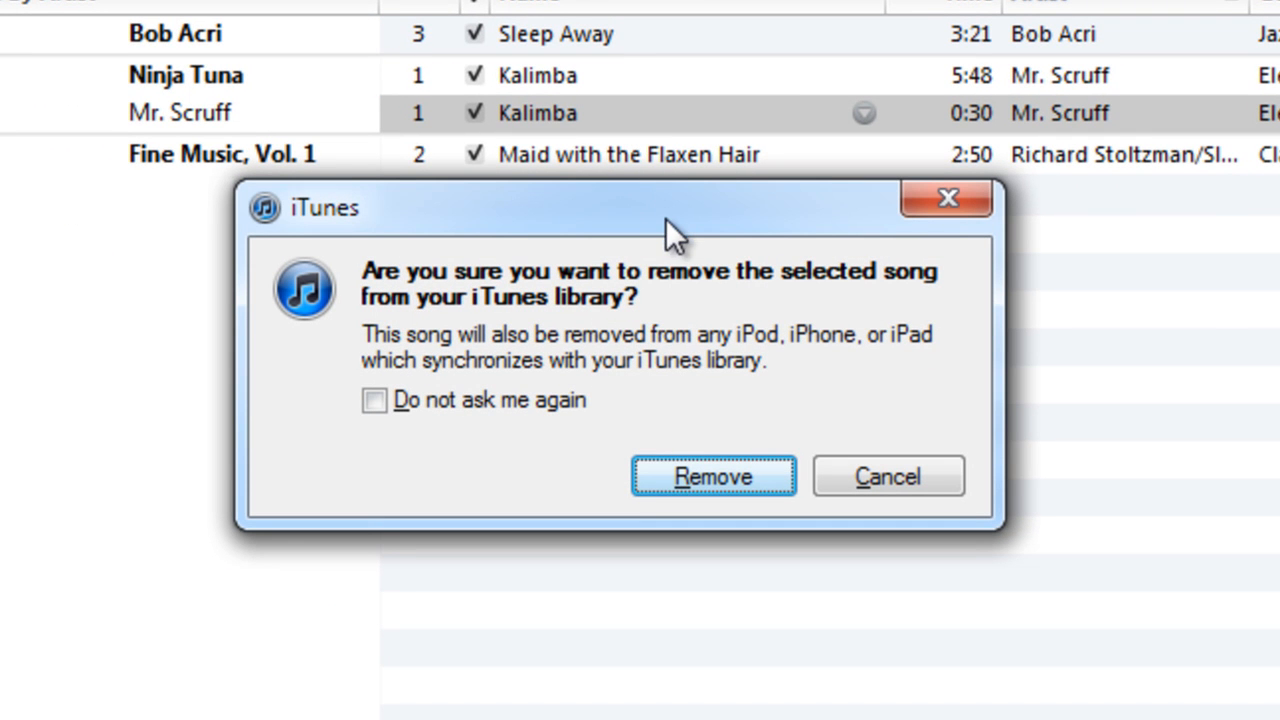
mouse_move(1218, 408)
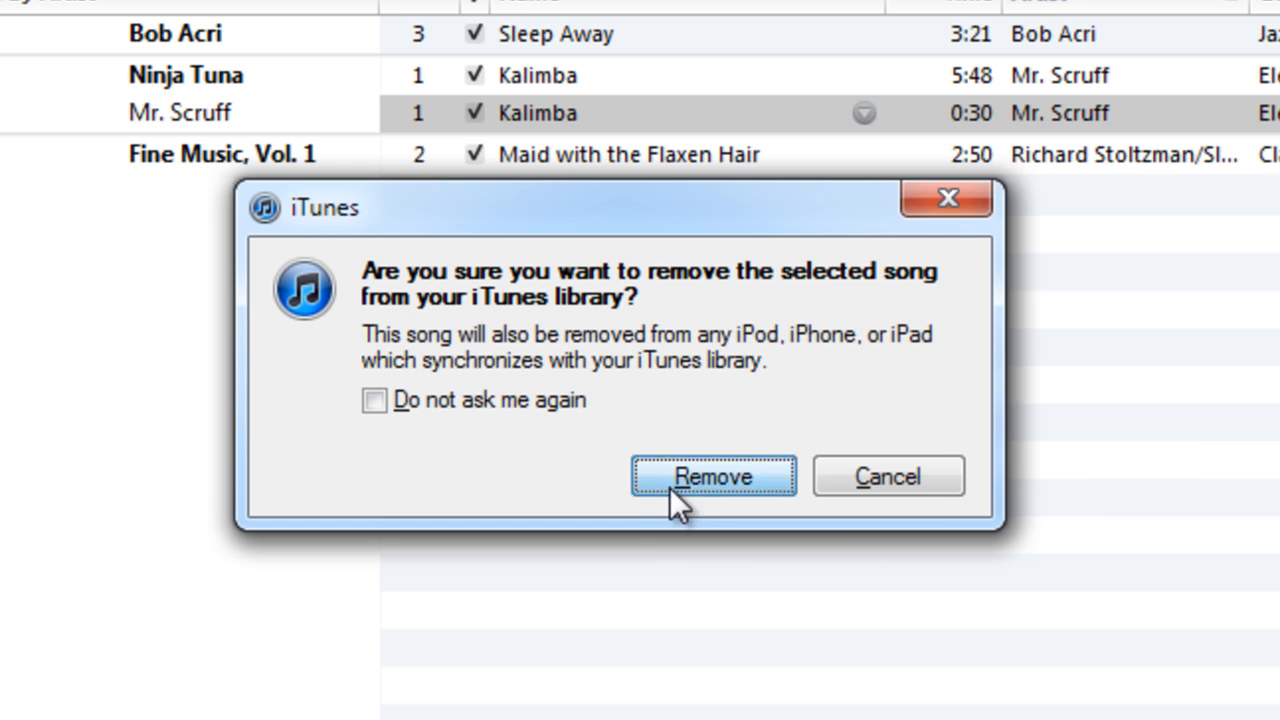
Remove the 0:30 Kalimba copy from the library and move it to the Recycle Bin
left_click(712, 476)
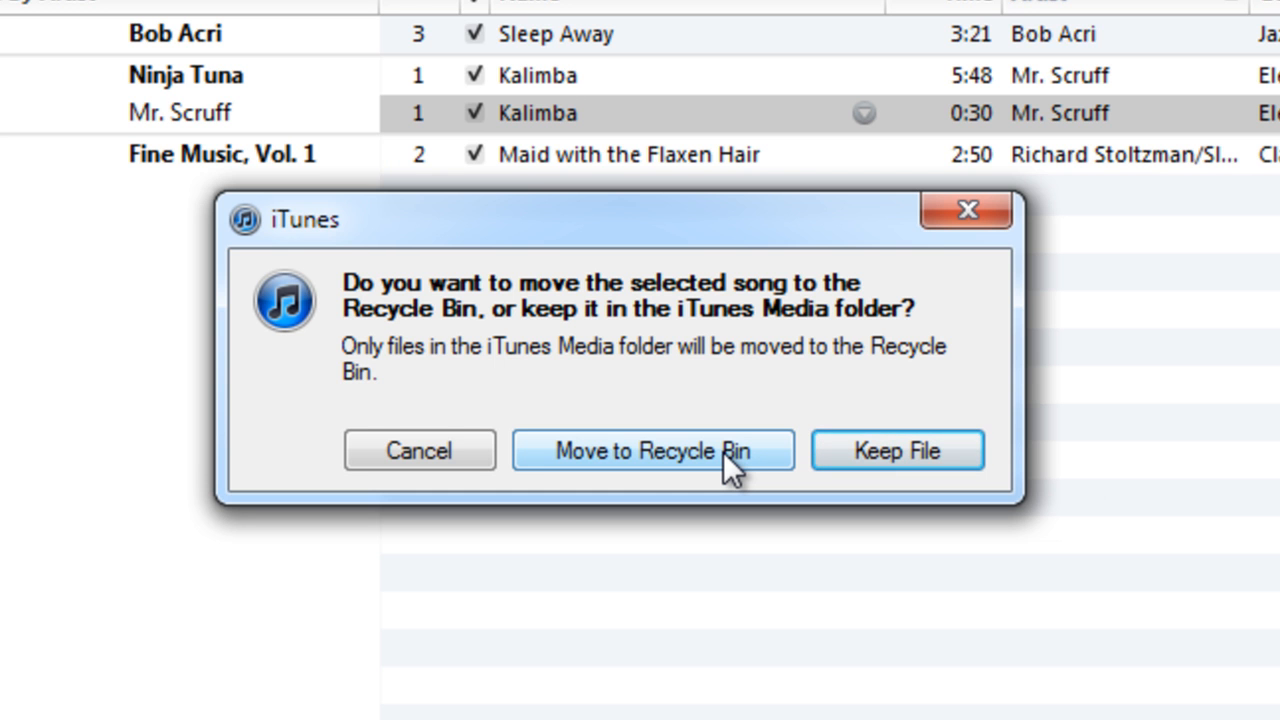
left_click(654, 450)
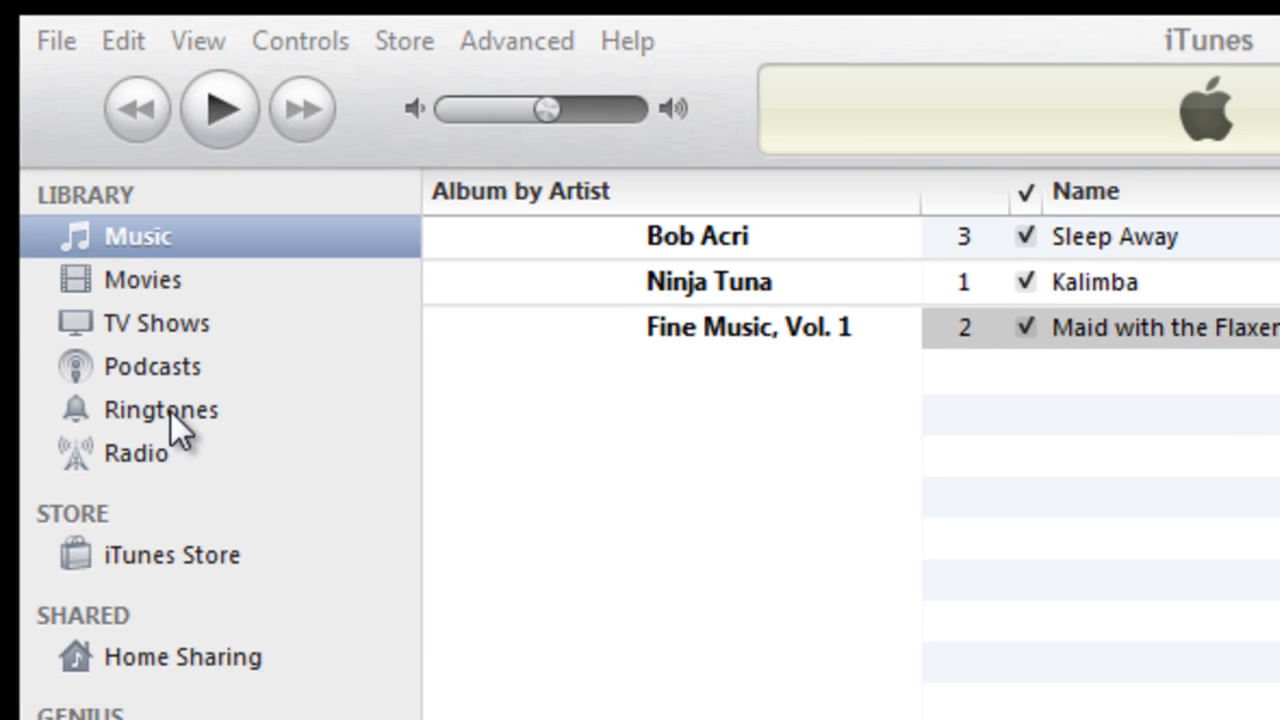
Open Ringtones under LIBRARY to see the 0:30 Kalimba ringtone
left_click(160, 410)
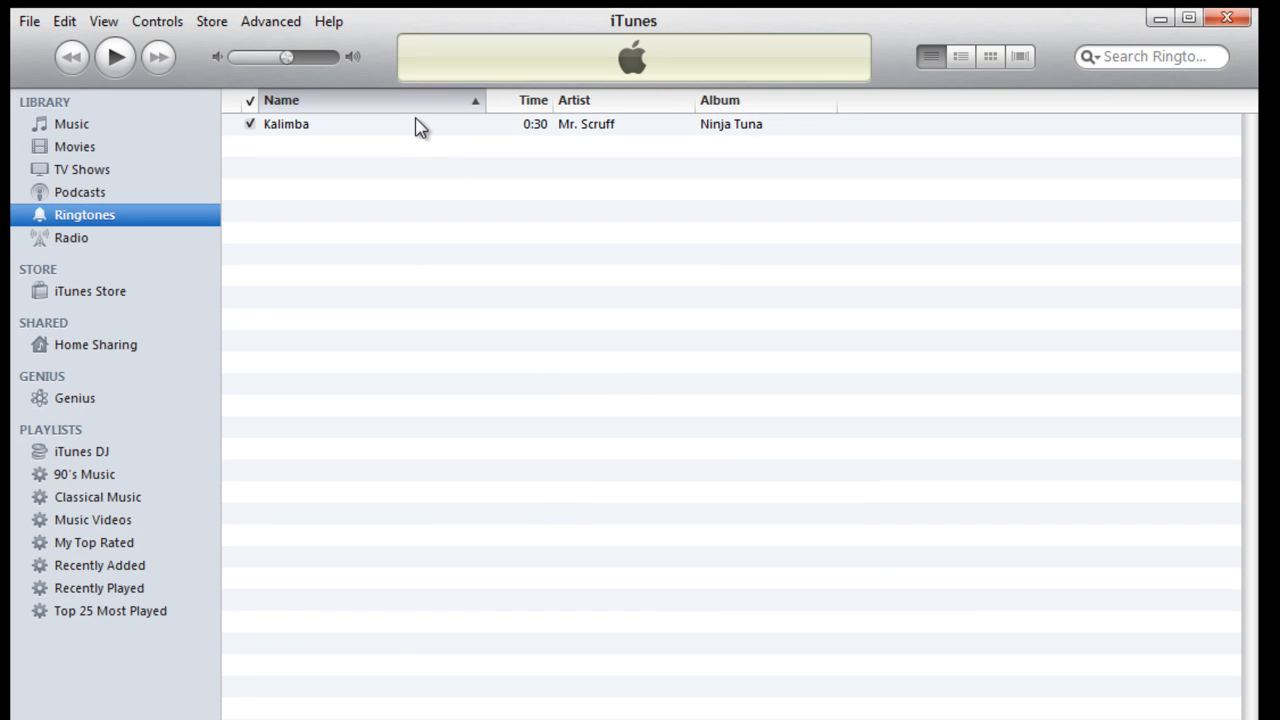